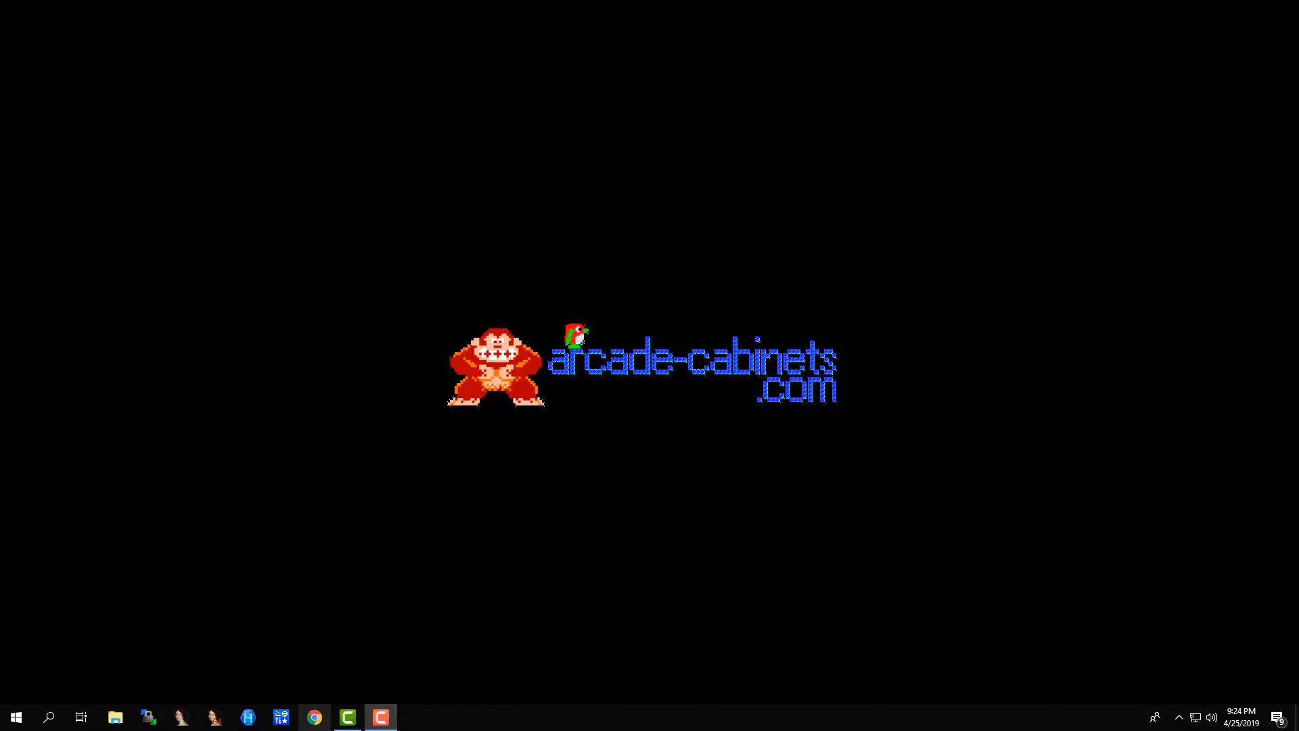
{"action": "left_click", "coordinate": [312, 717]}
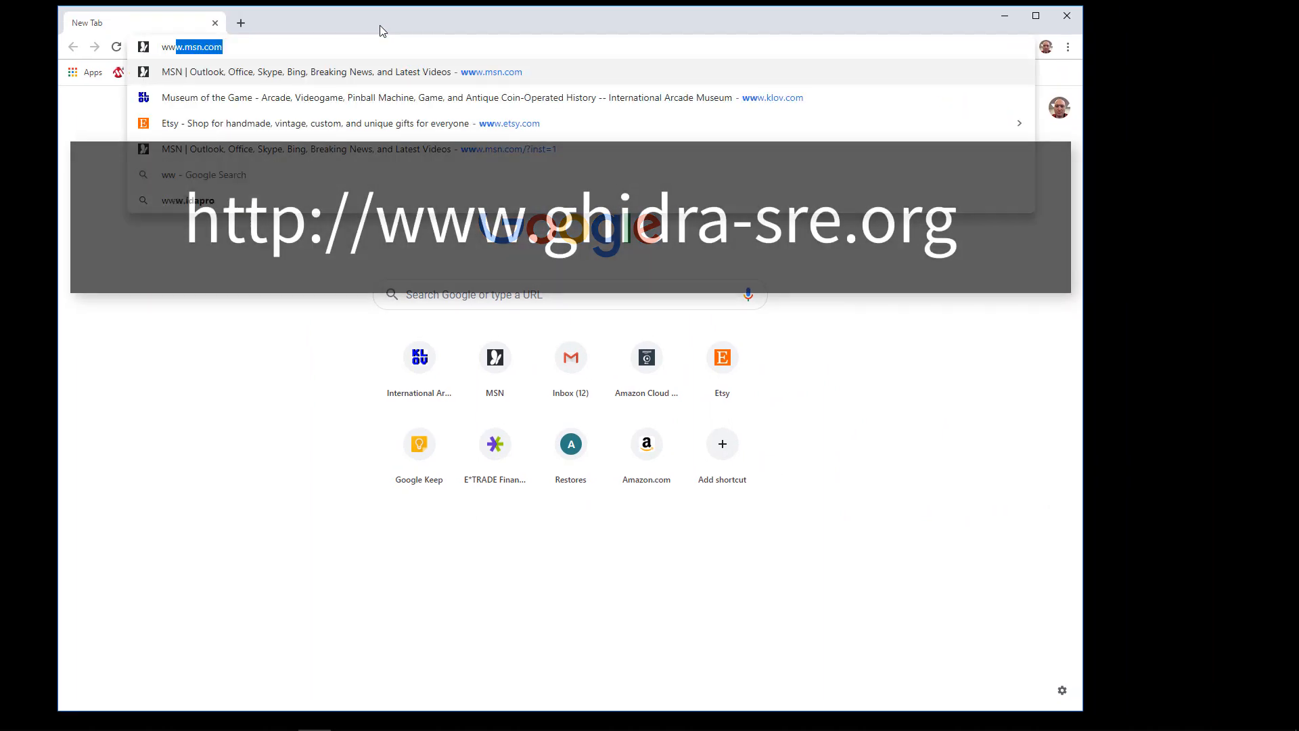
{"action": "type", "text": "www.ghidra-sre.org"}
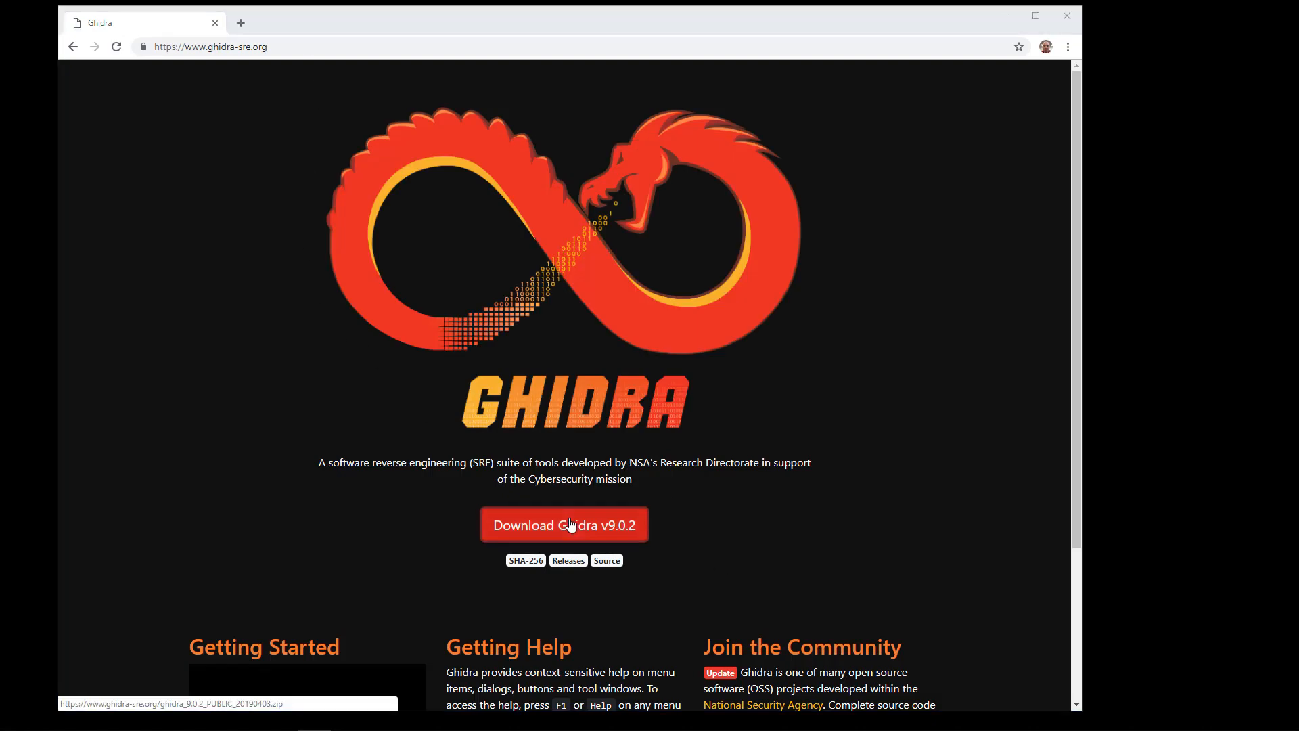
Download Ghidra v9.0.2 and save the zip to SSD (I:) > users > brianb
{"action": "left_click", "coordinate": [563, 525]}
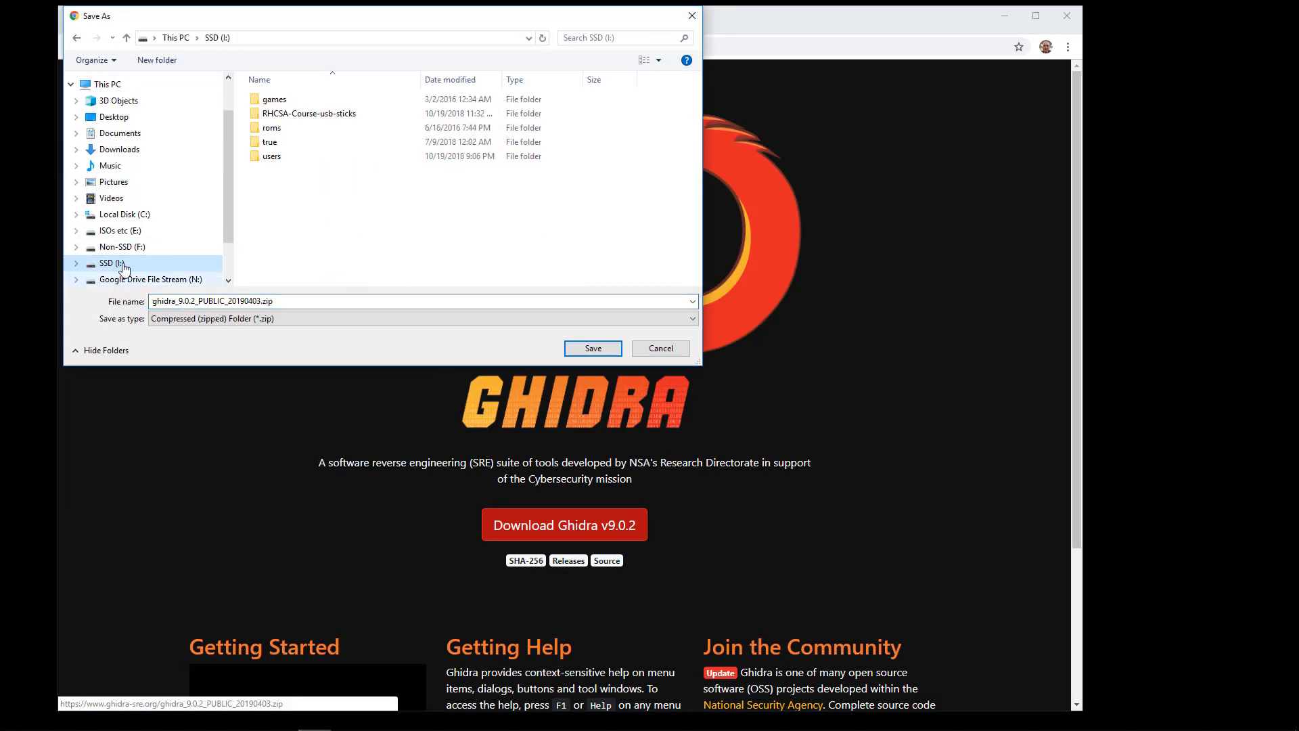
{"action": "left_click", "coordinate": [272, 155]}
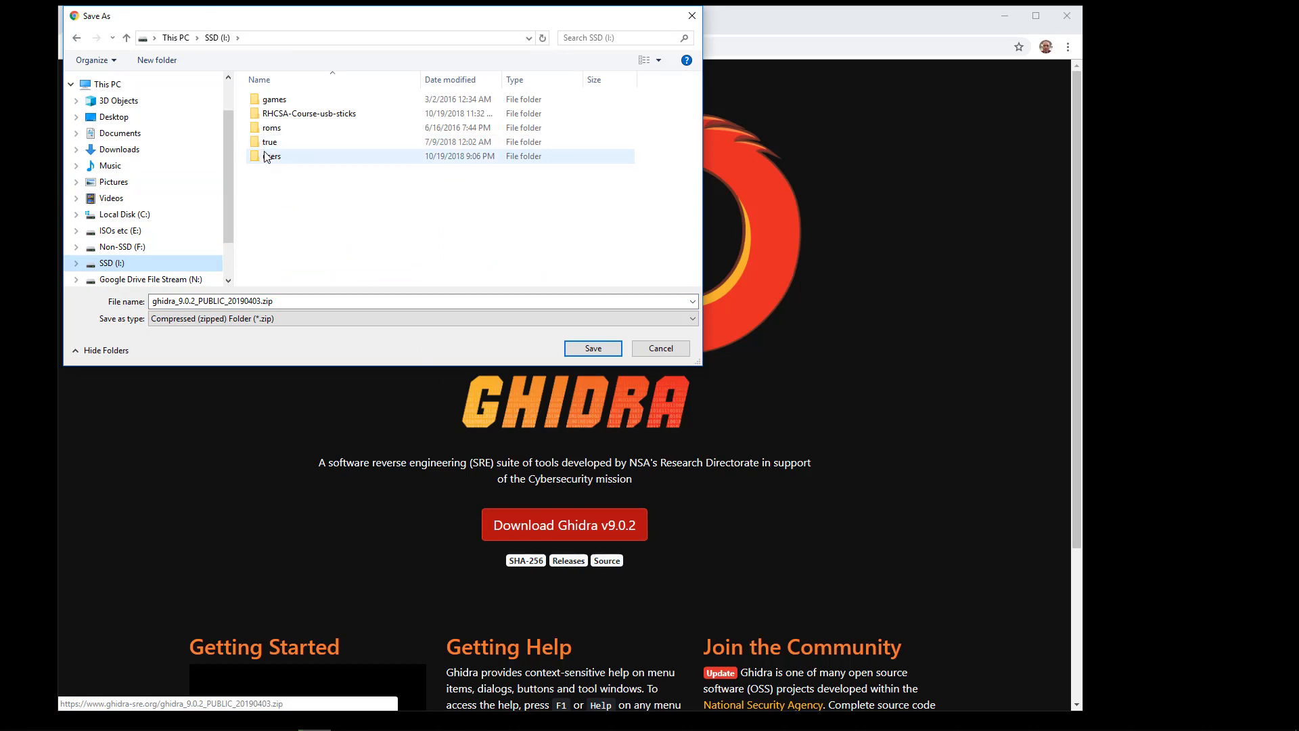
{"action": "double_click", "coordinate": [273, 155]}
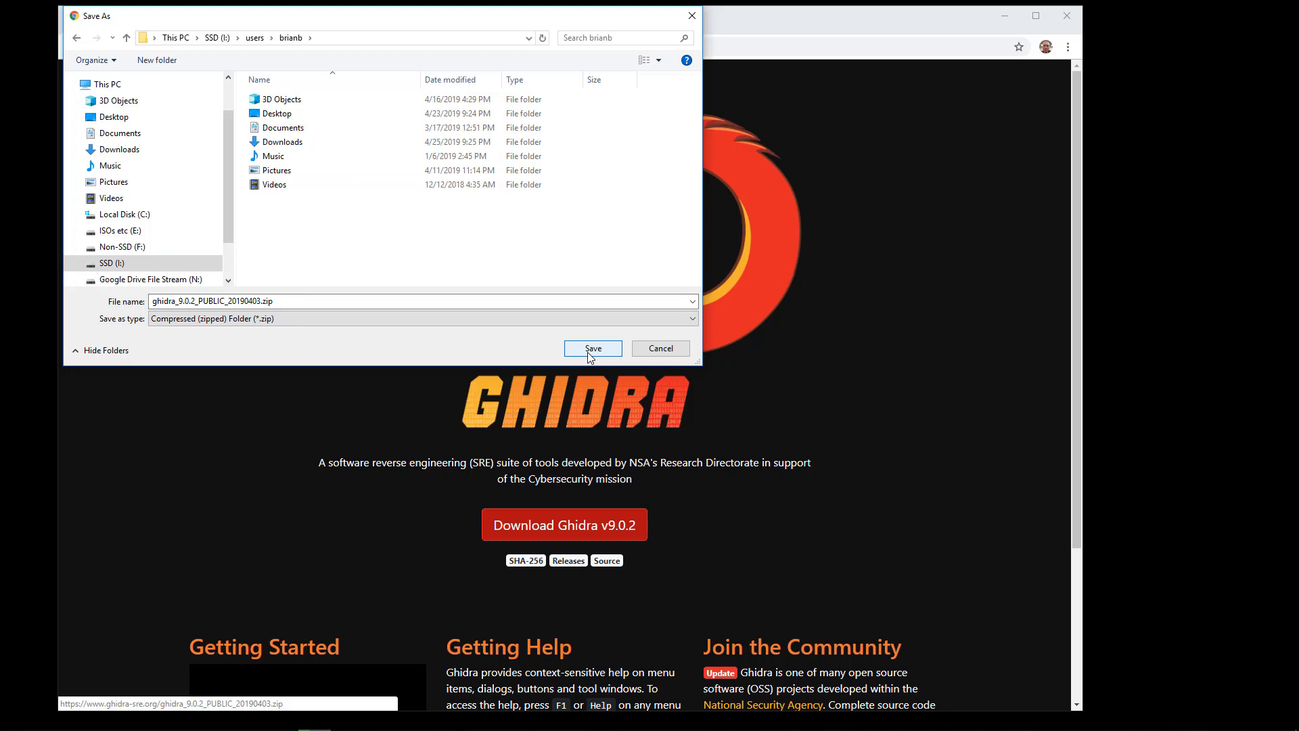
{"action": "left_click", "coordinate": [591, 348]}
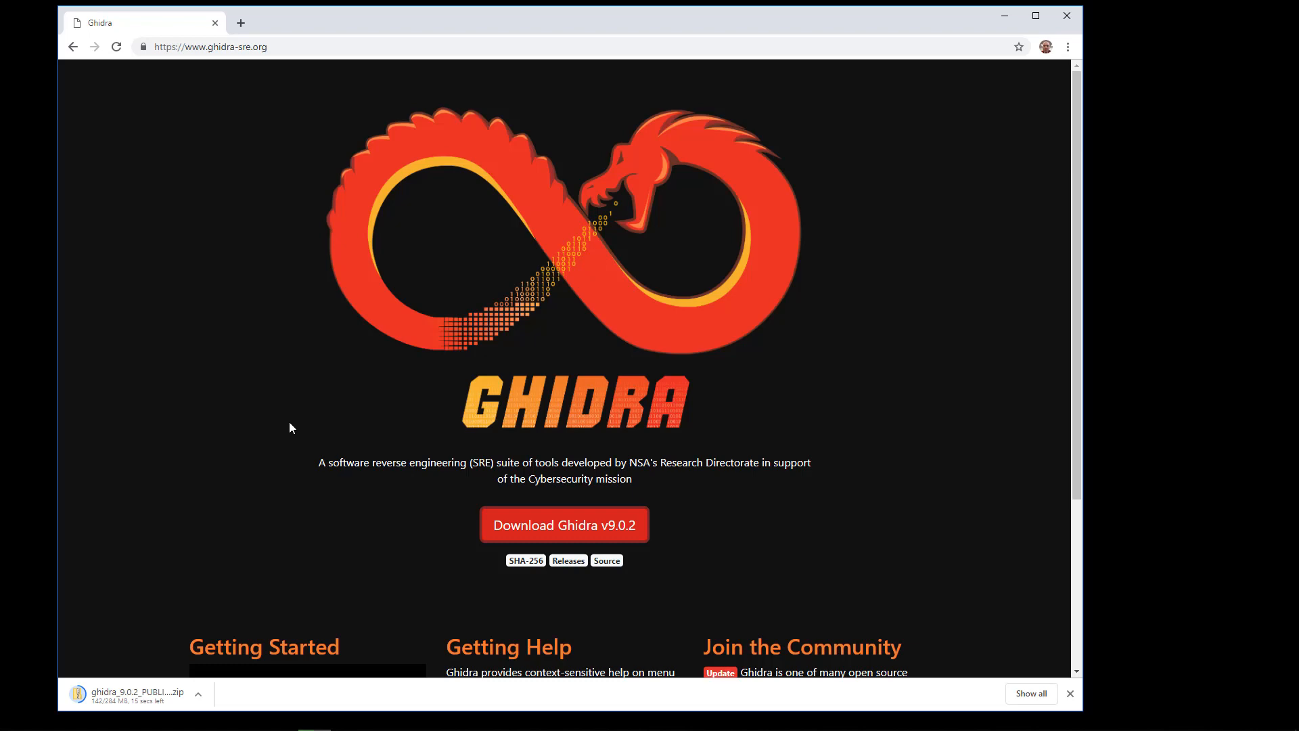
Show the downloaded zip in its folder and extract it into I:\users\brianb
{"action": "left_click", "coordinate": [197, 695]}
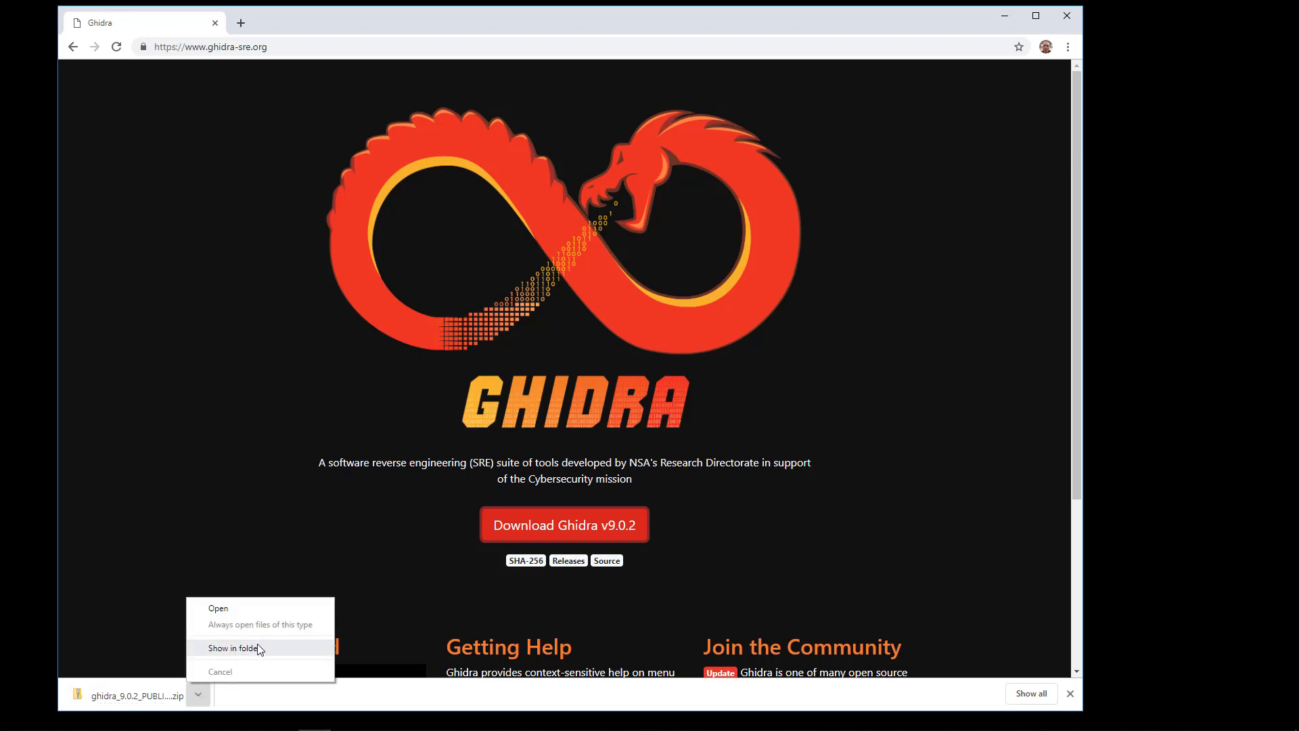
{"action": "left_click", "coordinate": [235, 649]}
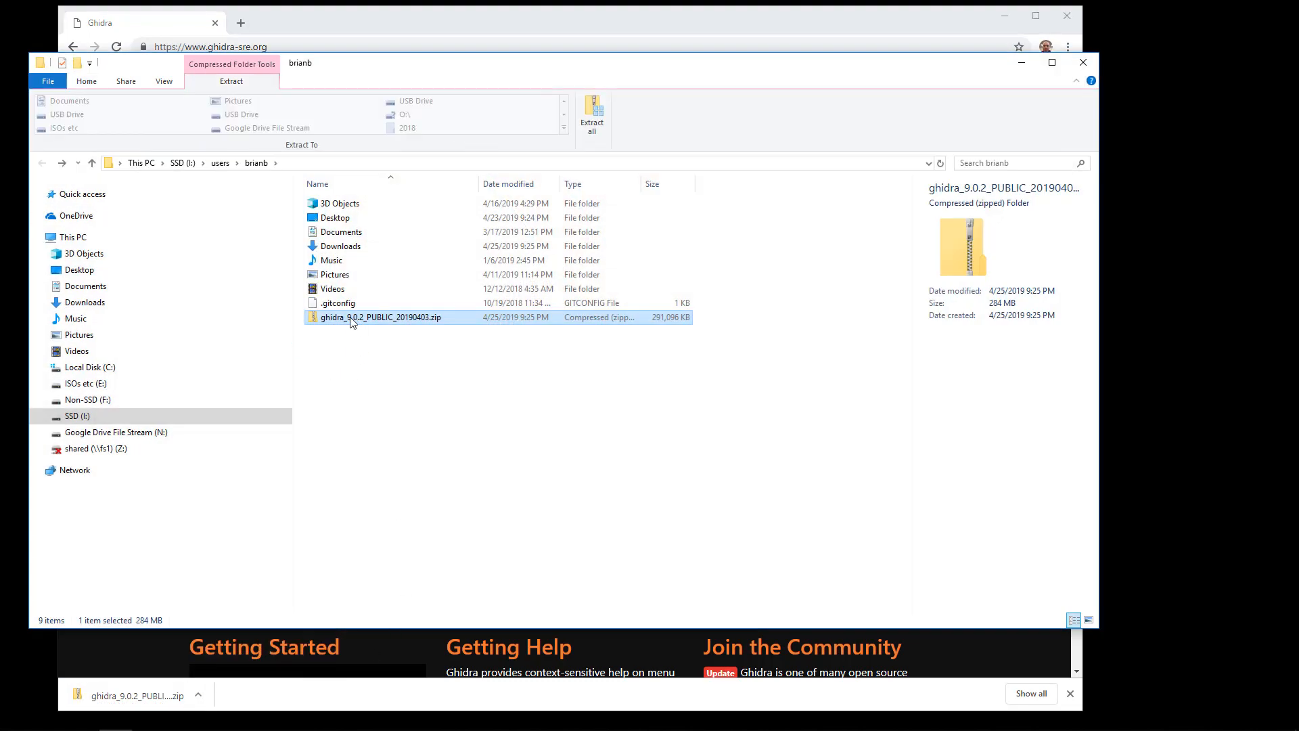
{"action": "left_click", "coordinate": [591, 112]}
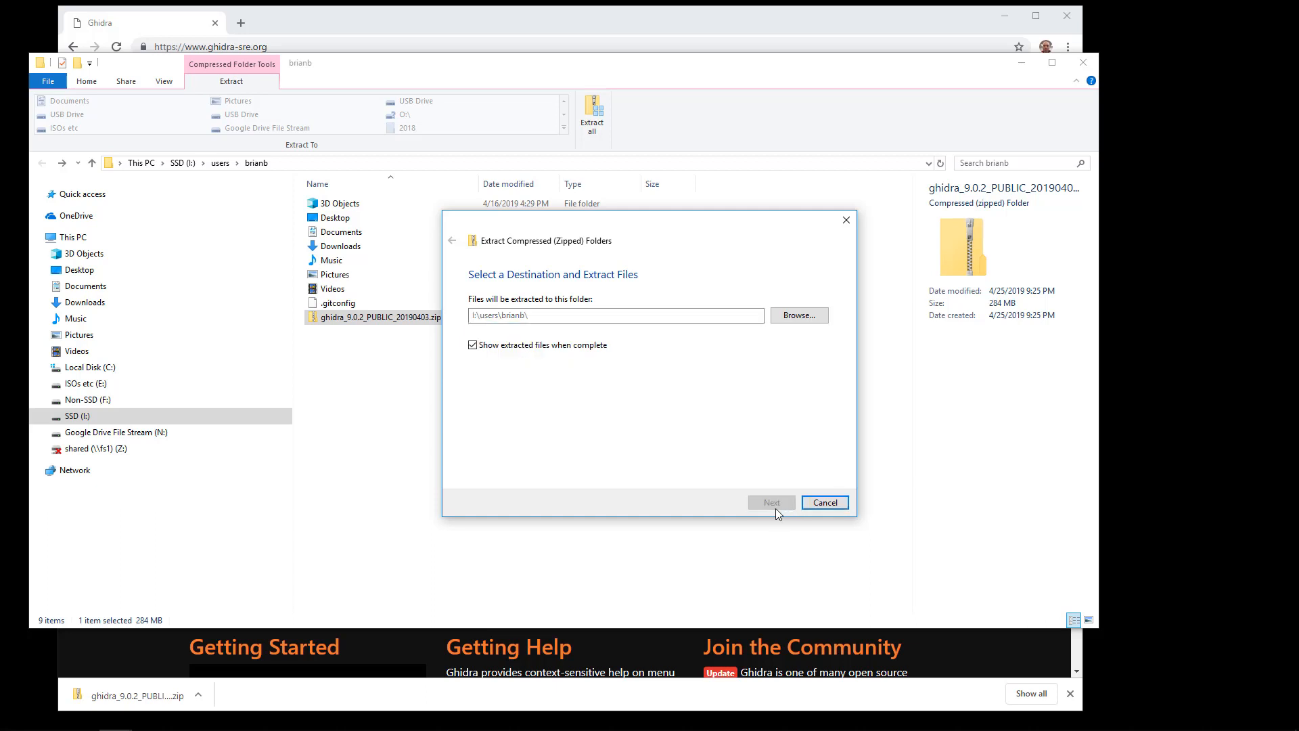
{"action": "left_click", "coordinate": [771, 502]}
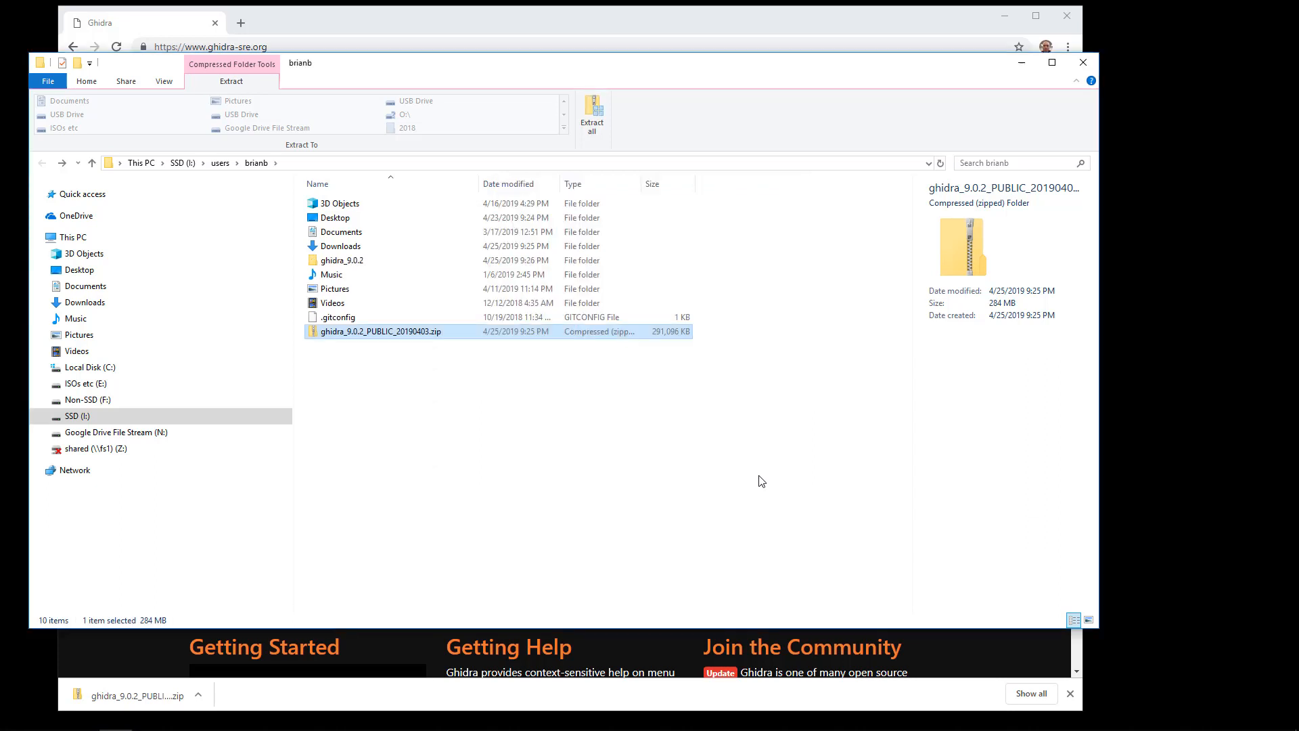
{"action": "mouse_move", "coordinate": [555, 449]}
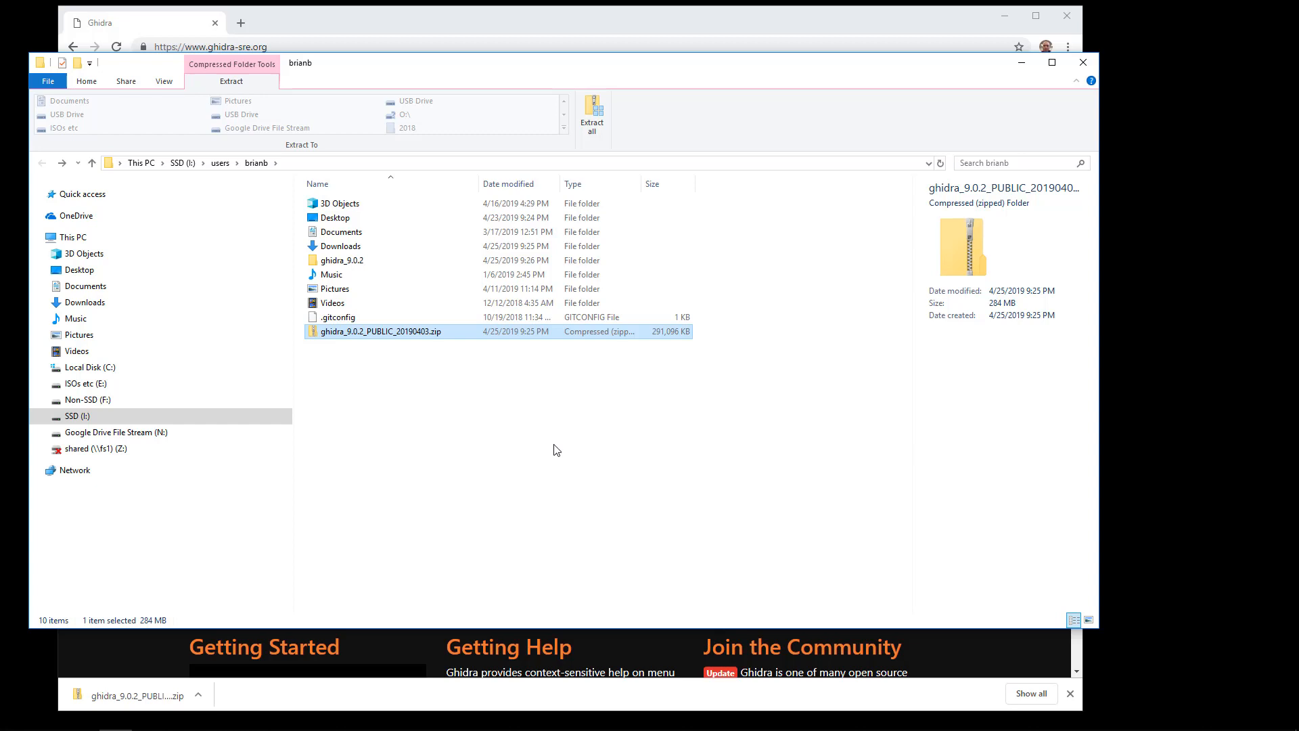
Delete ghidra_9.0.2_PUBLIC_20190403.zip, leaving only the extracted folder
{"action": "right_click", "coordinate": [380, 330]}
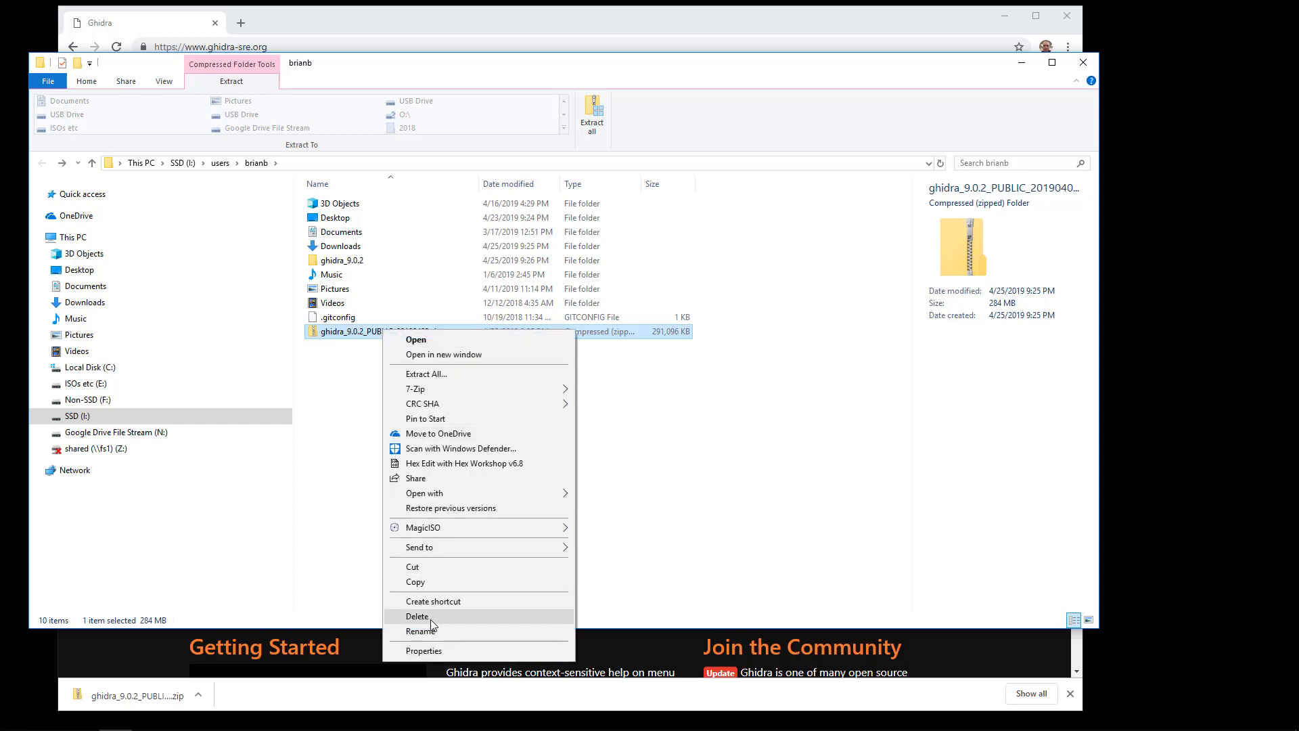
{"action": "left_click", "coordinate": [417, 616]}
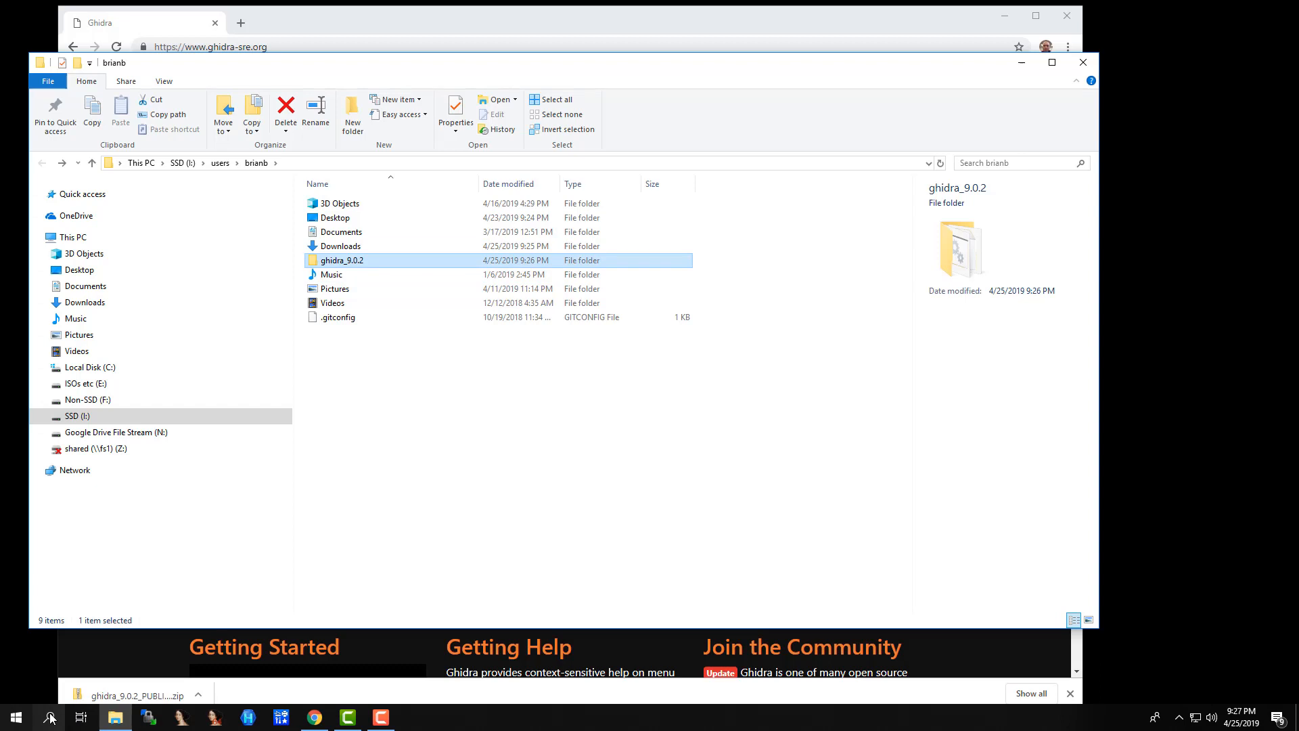
From Control Panel's System page, bring up System Properties on the Advanced tab
{"action": "left_click", "coordinate": [52, 713]}
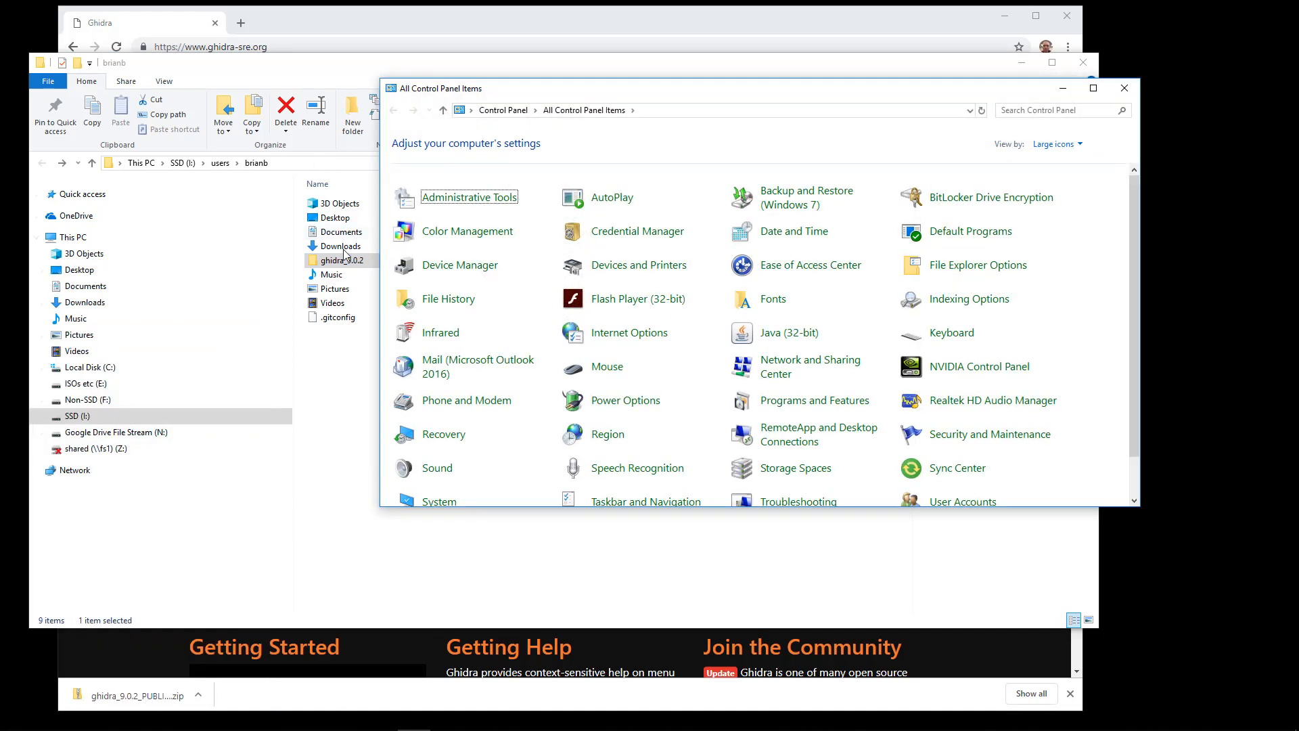
{"action": "scroll", "scroll_direction": "down", "scroll_amount": 3}
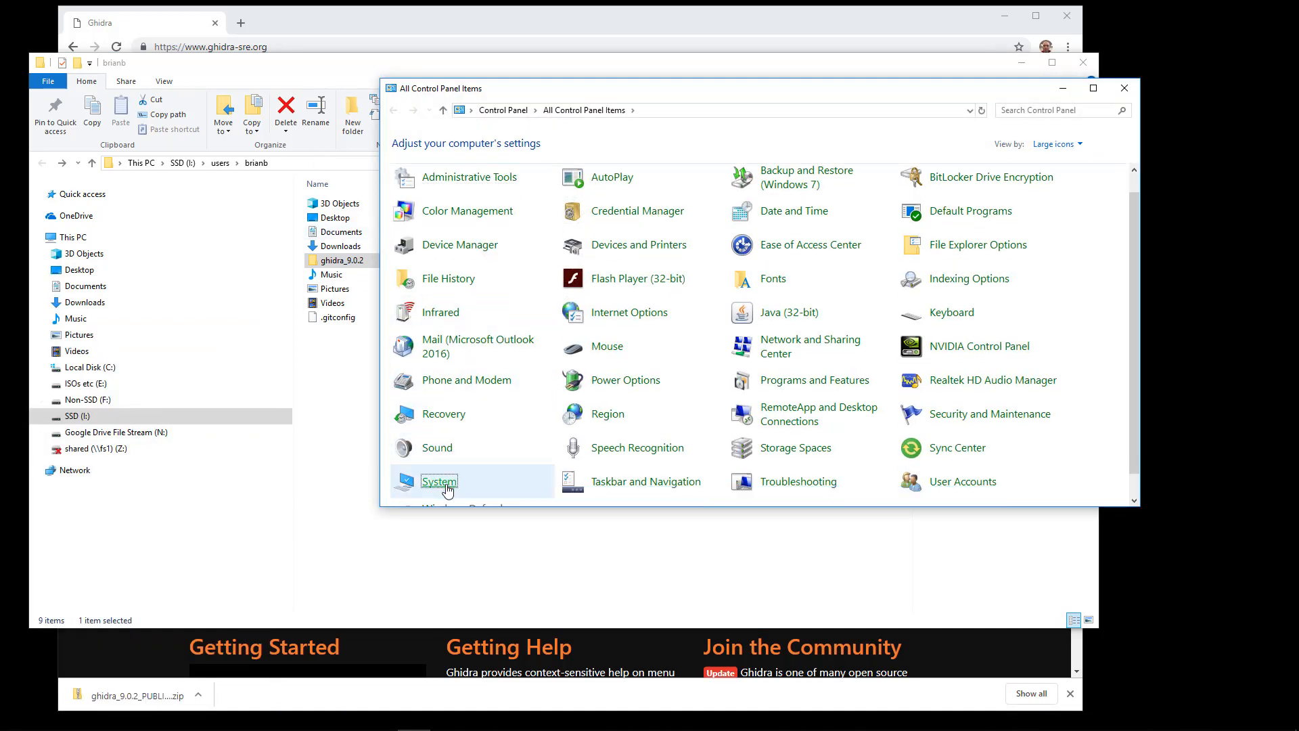
{"action": "left_click", "coordinate": [439, 482]}
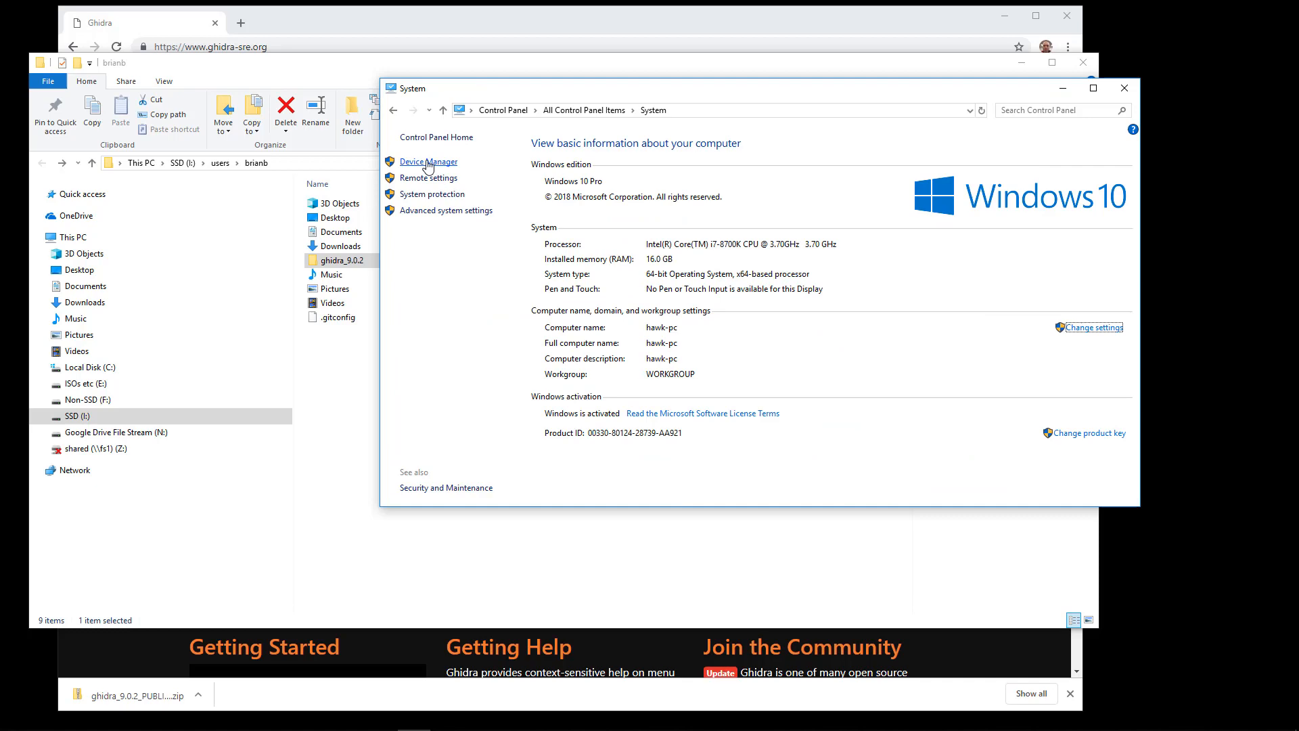
{"action": "mouse_move", "coordinate": [432, 194]}
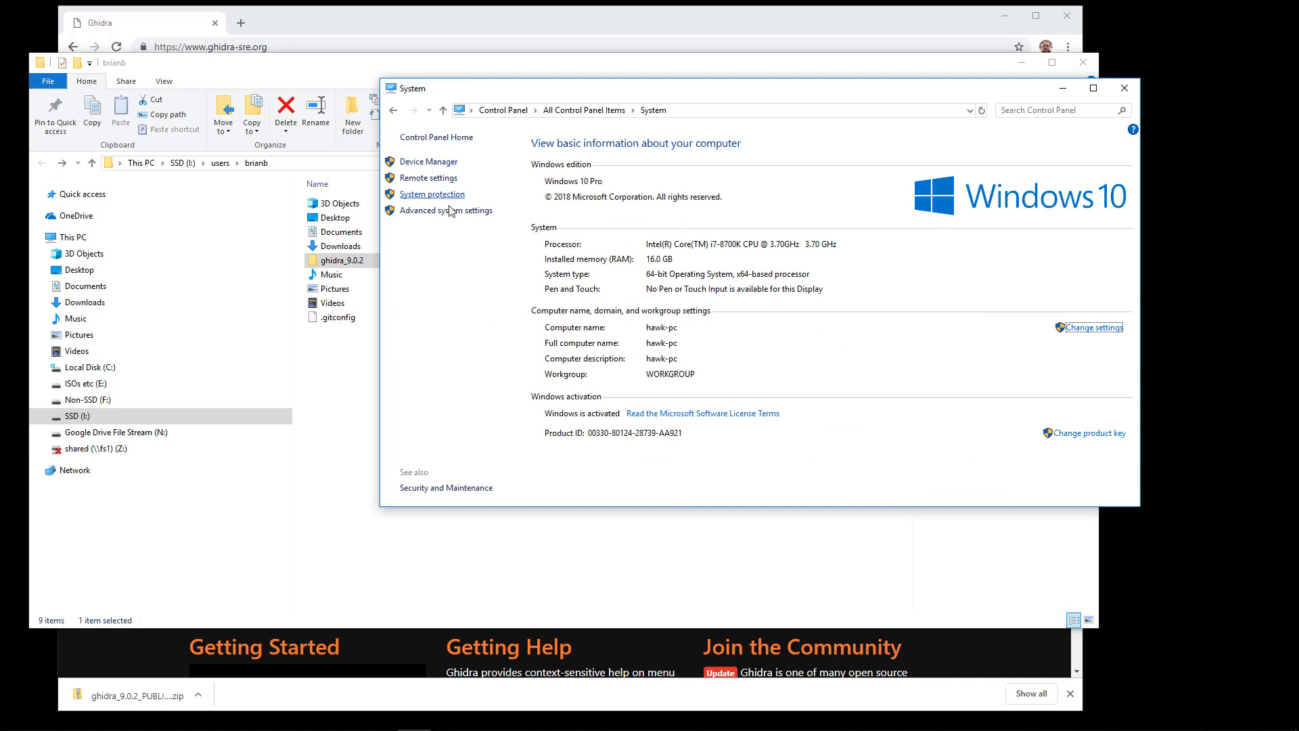
{"action": "left_click", "coordinate": [445, 210]}
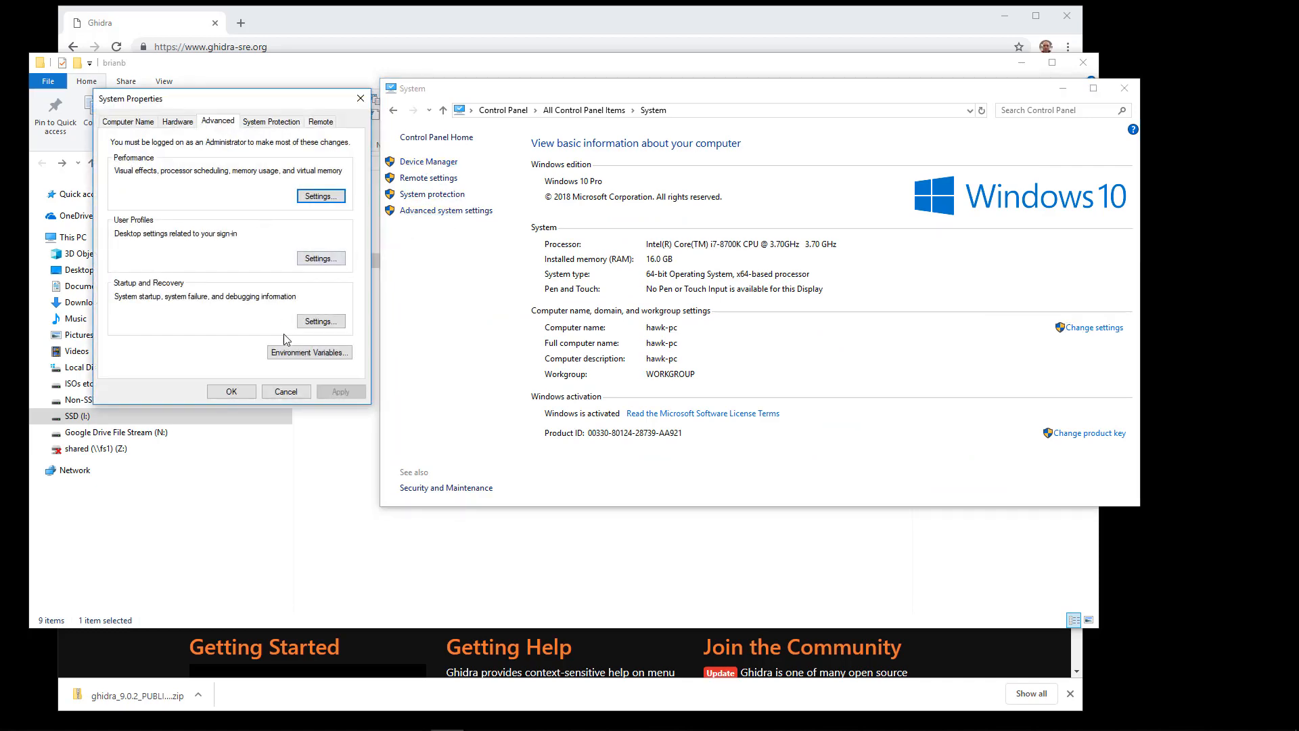
Add i:\users\brianb\ghidra_9.0.2 as a new entry in the user Path variable
{"action": "left_click", "coordinate": [309, 352]}
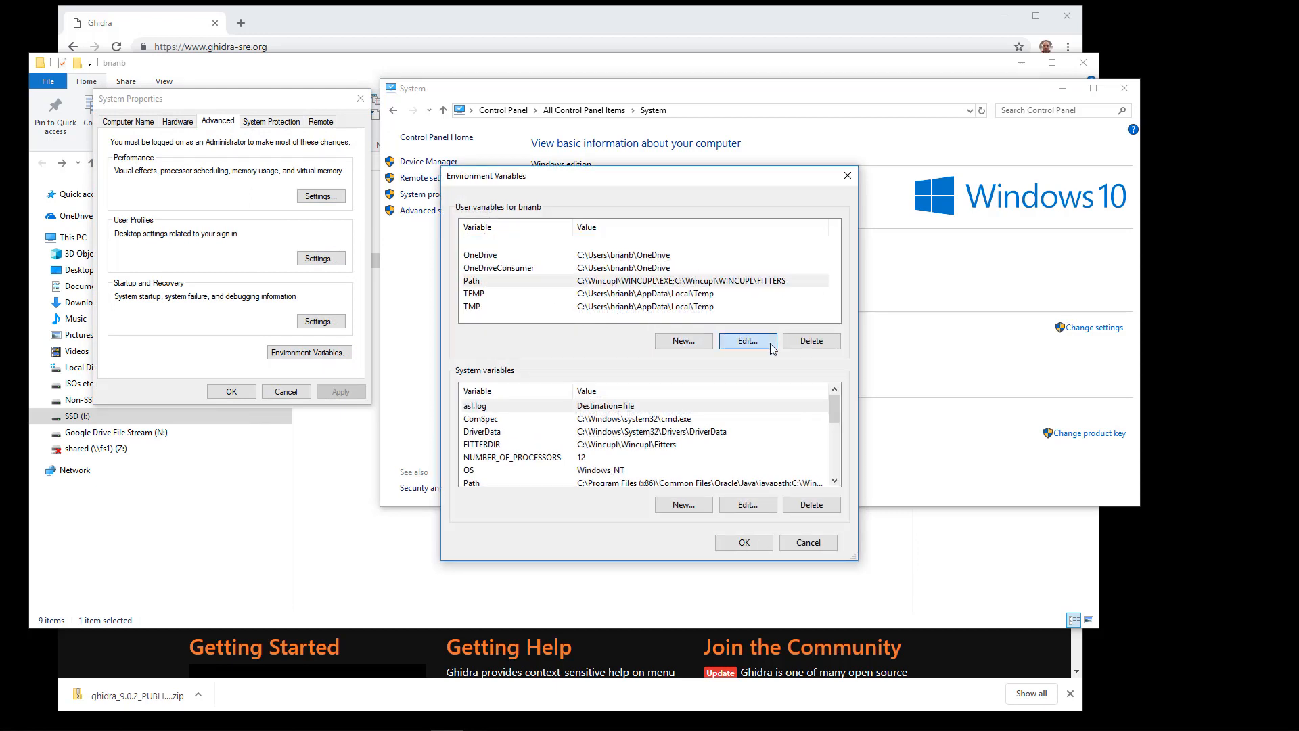
{"action": "left_click", "coordinate": [746, 341]}
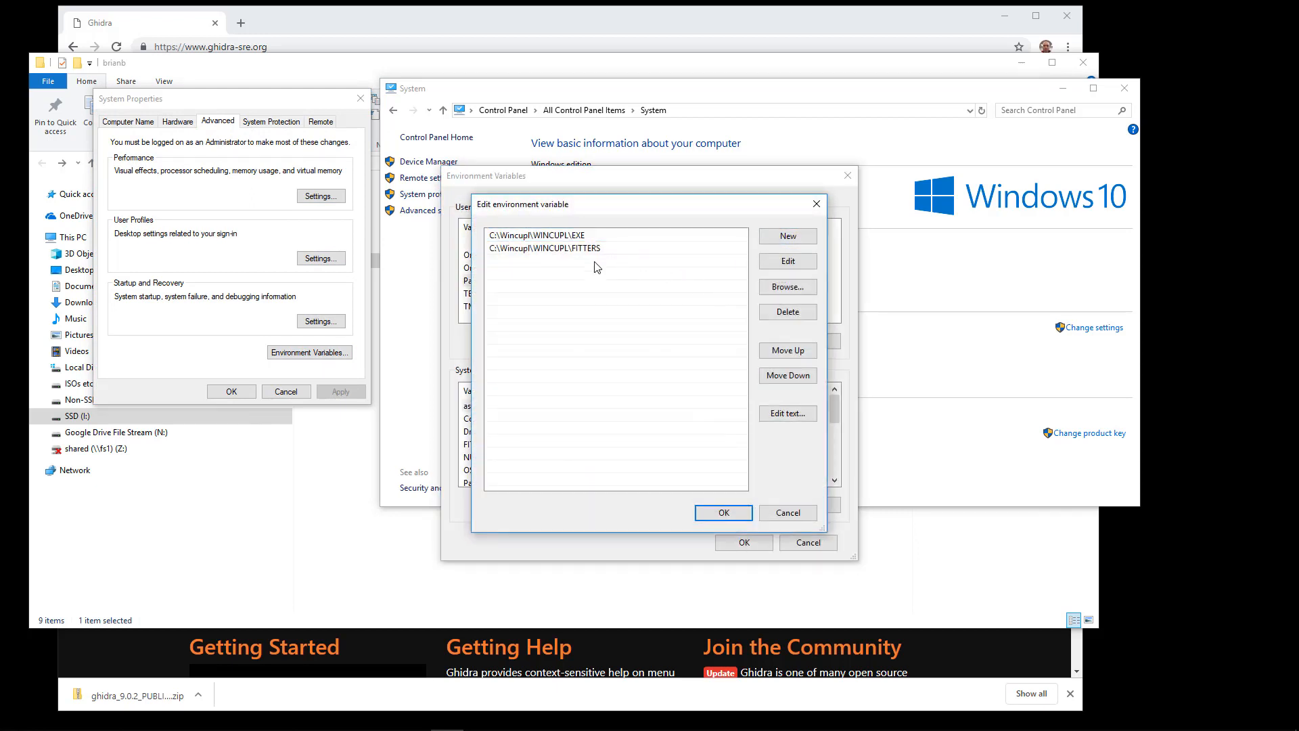
{"action": "left_click", "coordinate": [785, 236]}
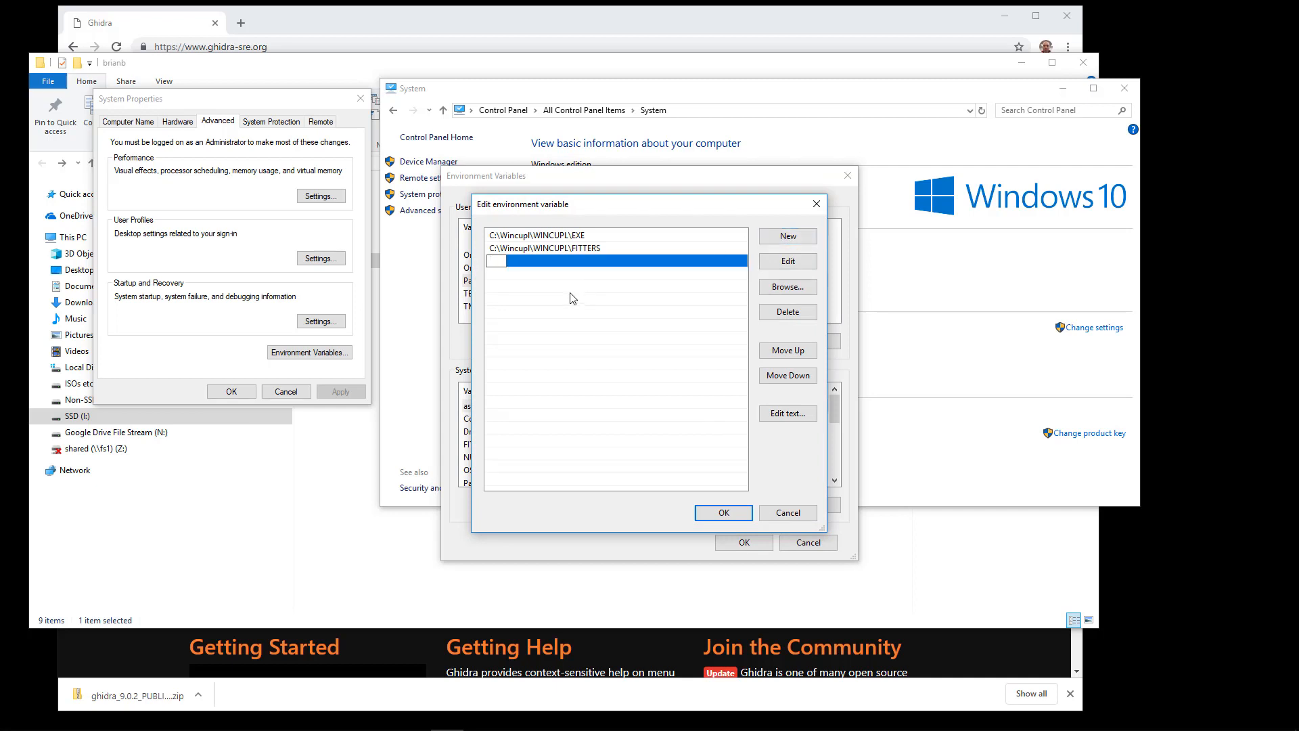
{"action": "type", "text": "i:\\"}
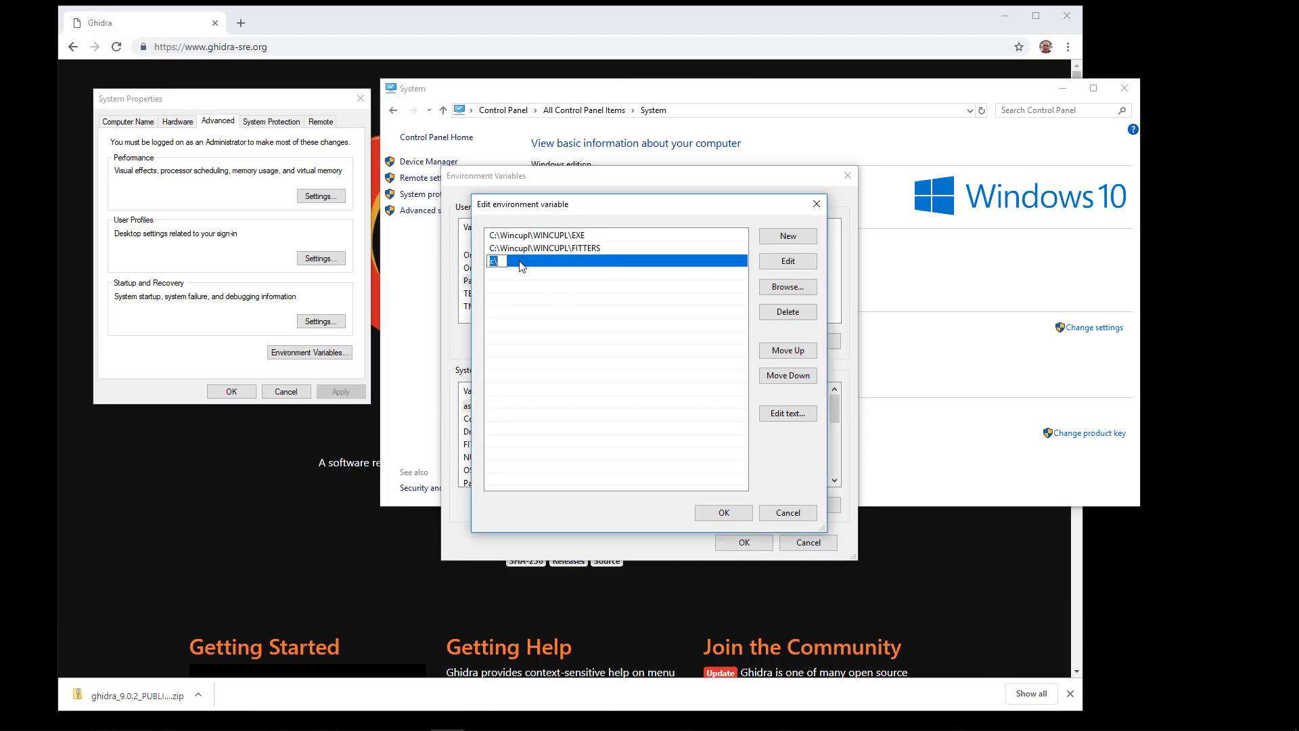
{"action": "type", "text": "i:\\users\\"}
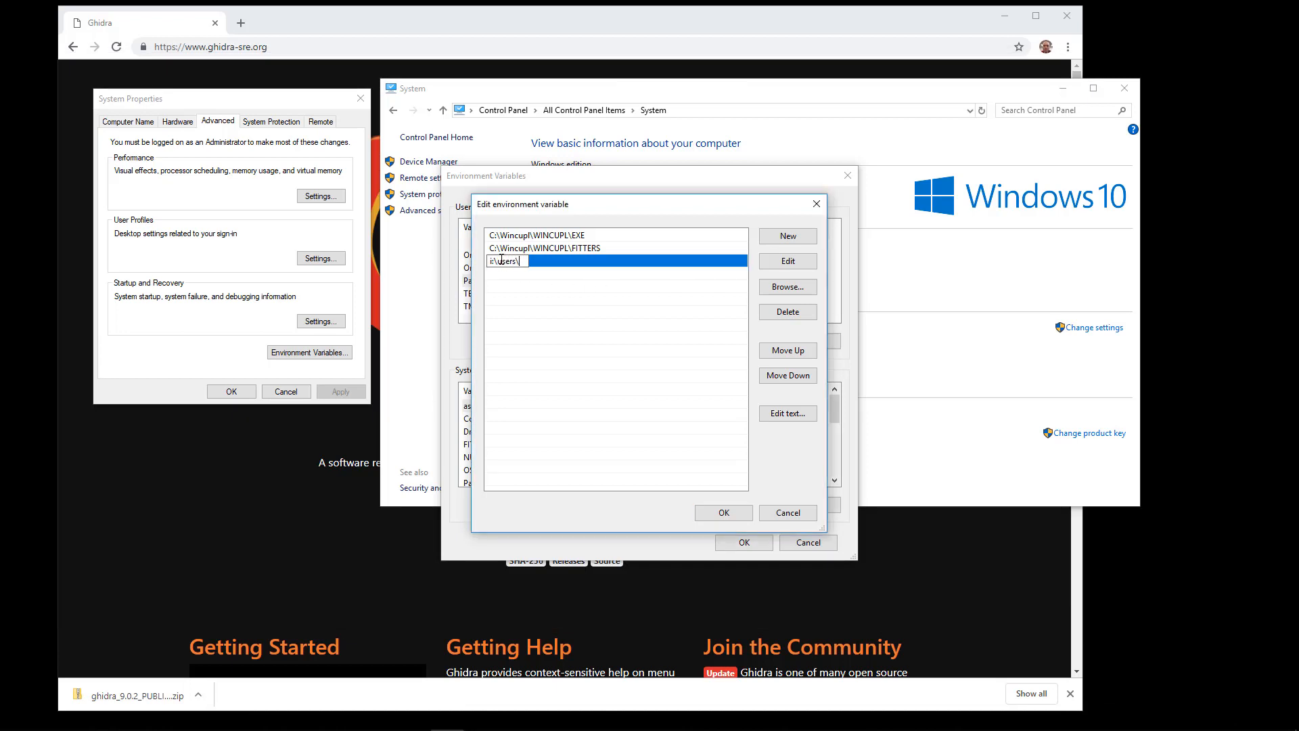
{"action": "type", "text": "brianb"}
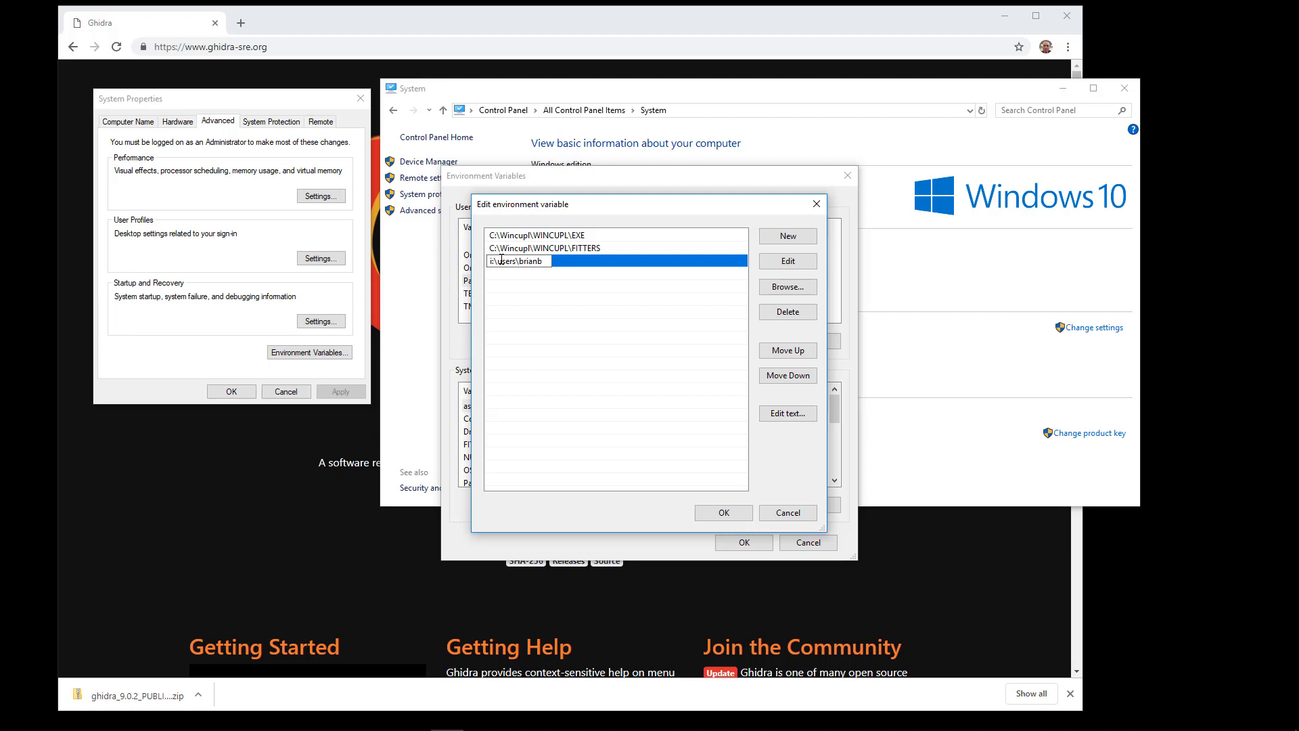
{"action": "type", "text": "\\ghidra_"}
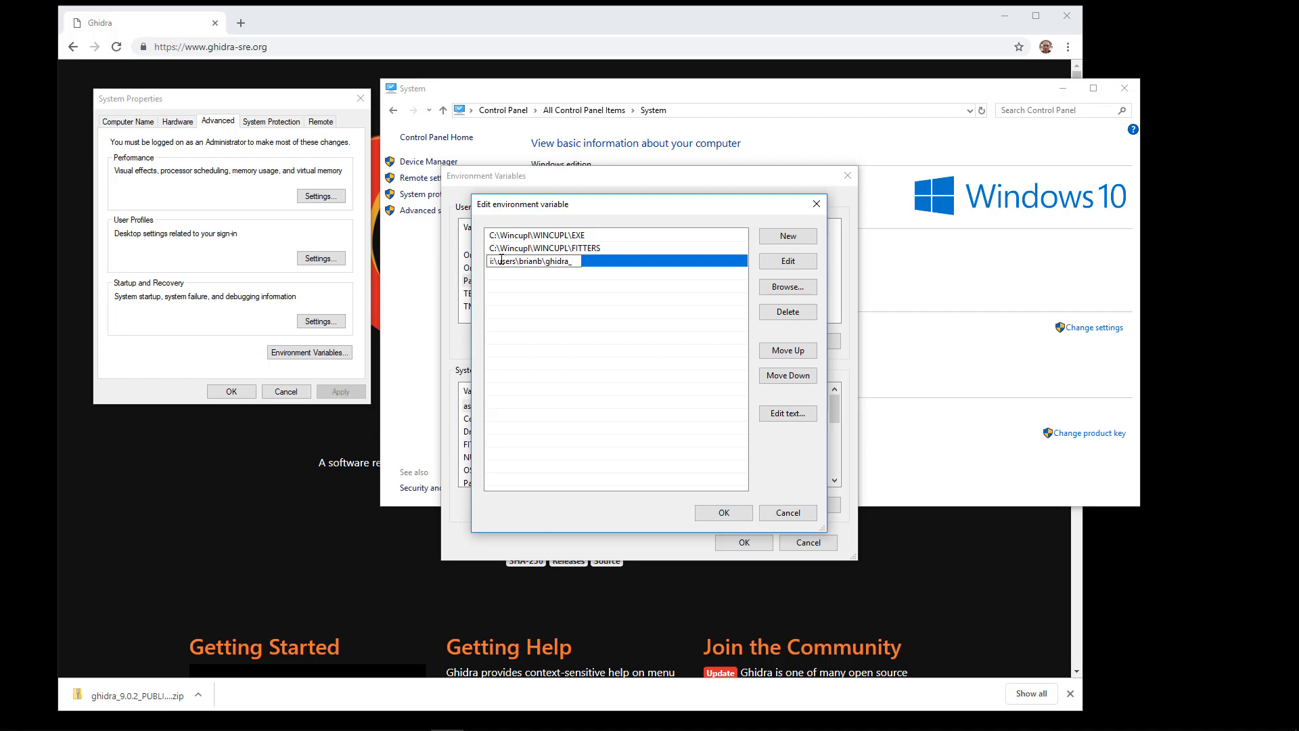
{"action": "type", "text": "9.0.2"}
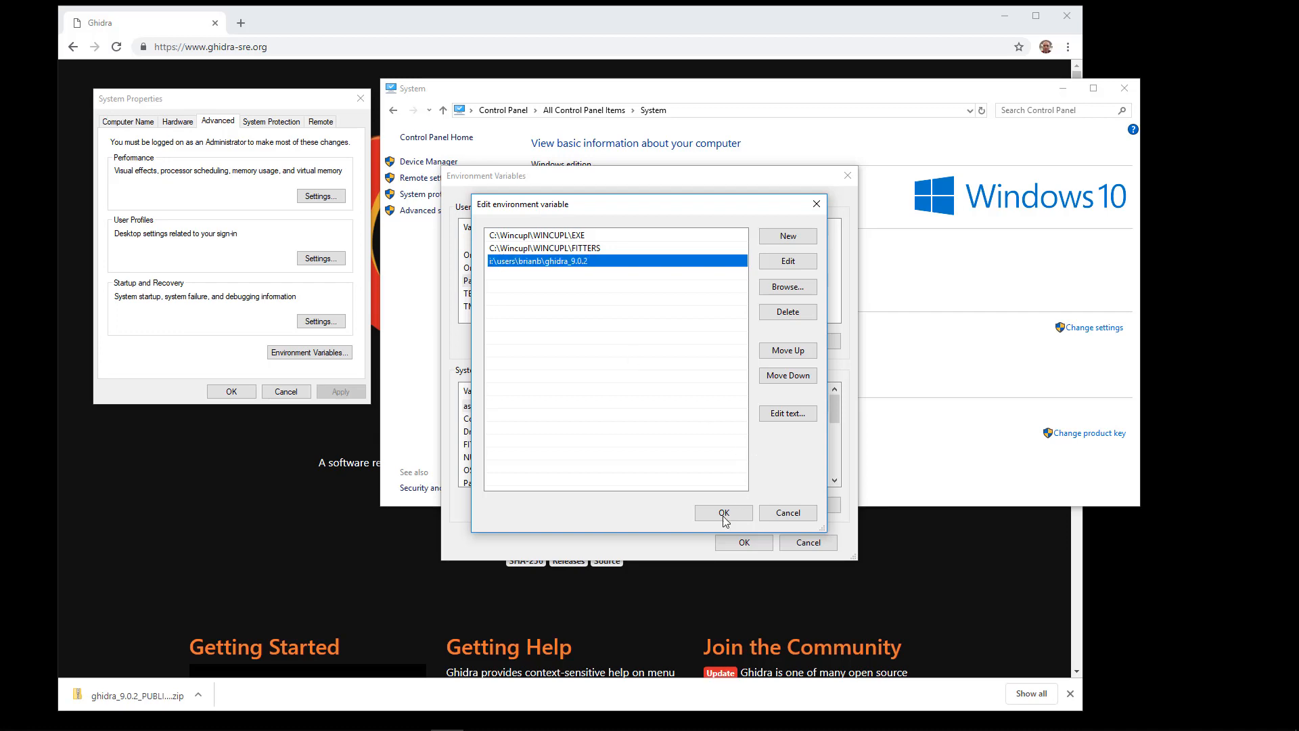
{"action": "left_click", "coordinate": [723, 512]}
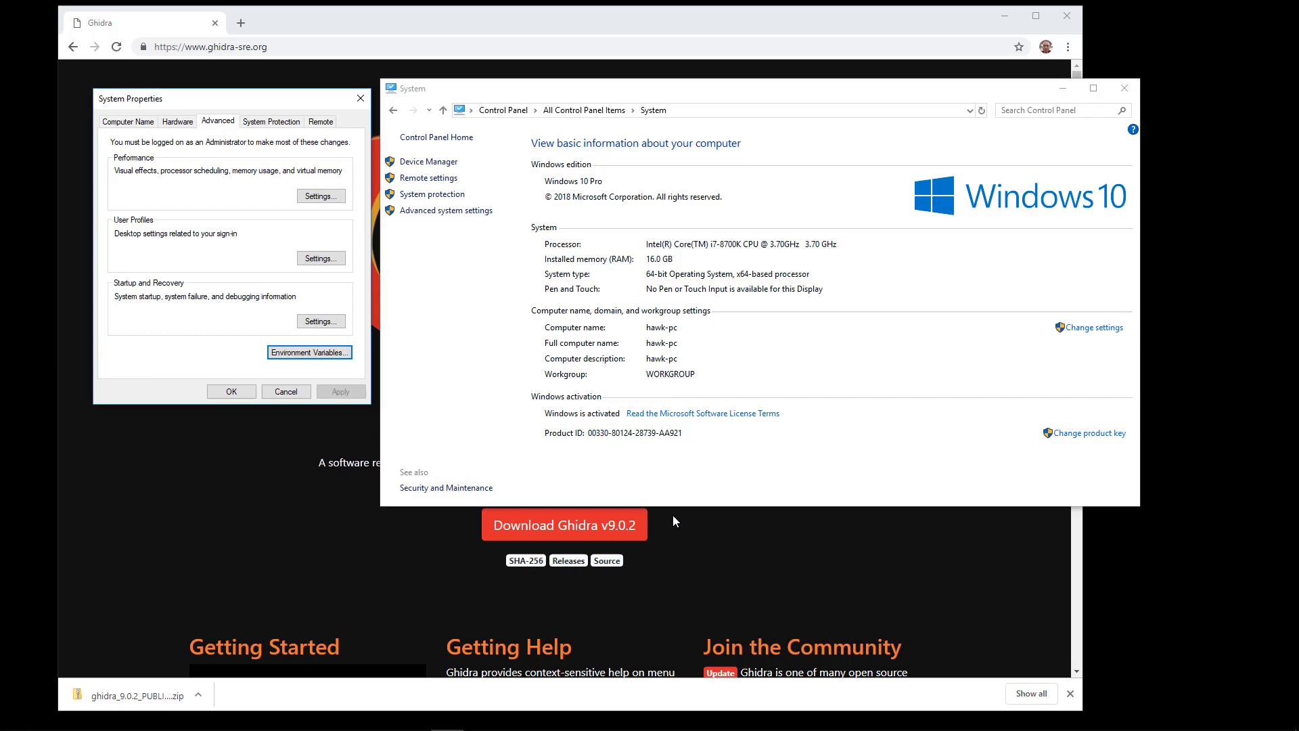
Close the System Properties dialog and the System window
{"action": "left_click", "coordinate": [285, 390]}
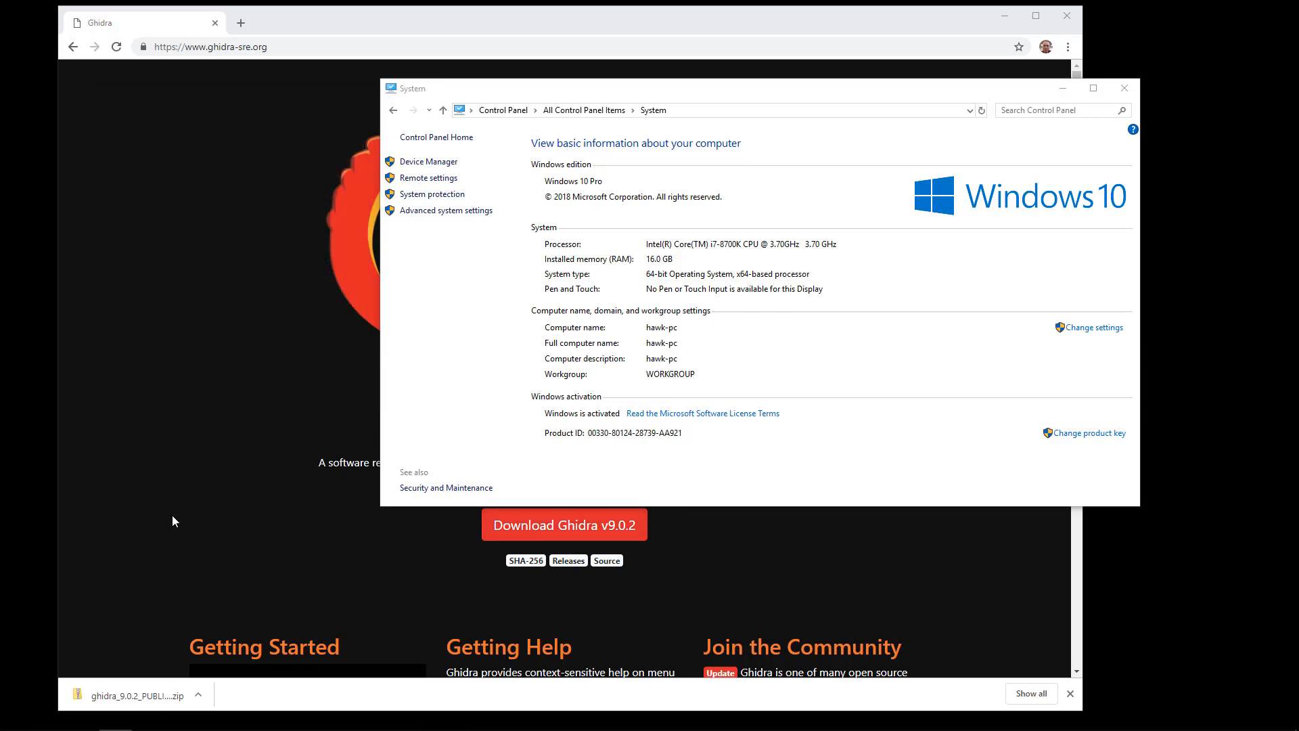
{"action": "left_click", "coordinate": [1124, 88]}
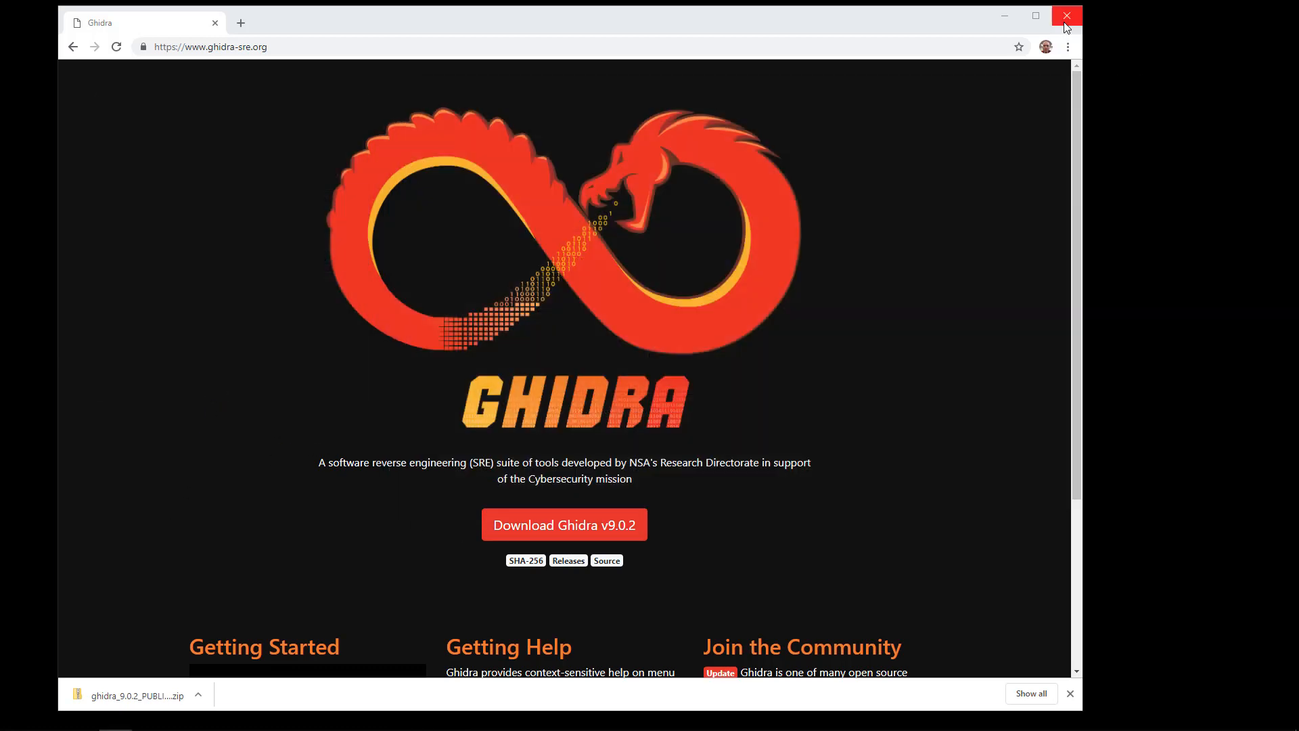
Close Chrome, run ghidraRun, and accept the Ghidra User Agreement to reach the splash screen
{"action": "left_click", "coordinate": [1067, 16]}
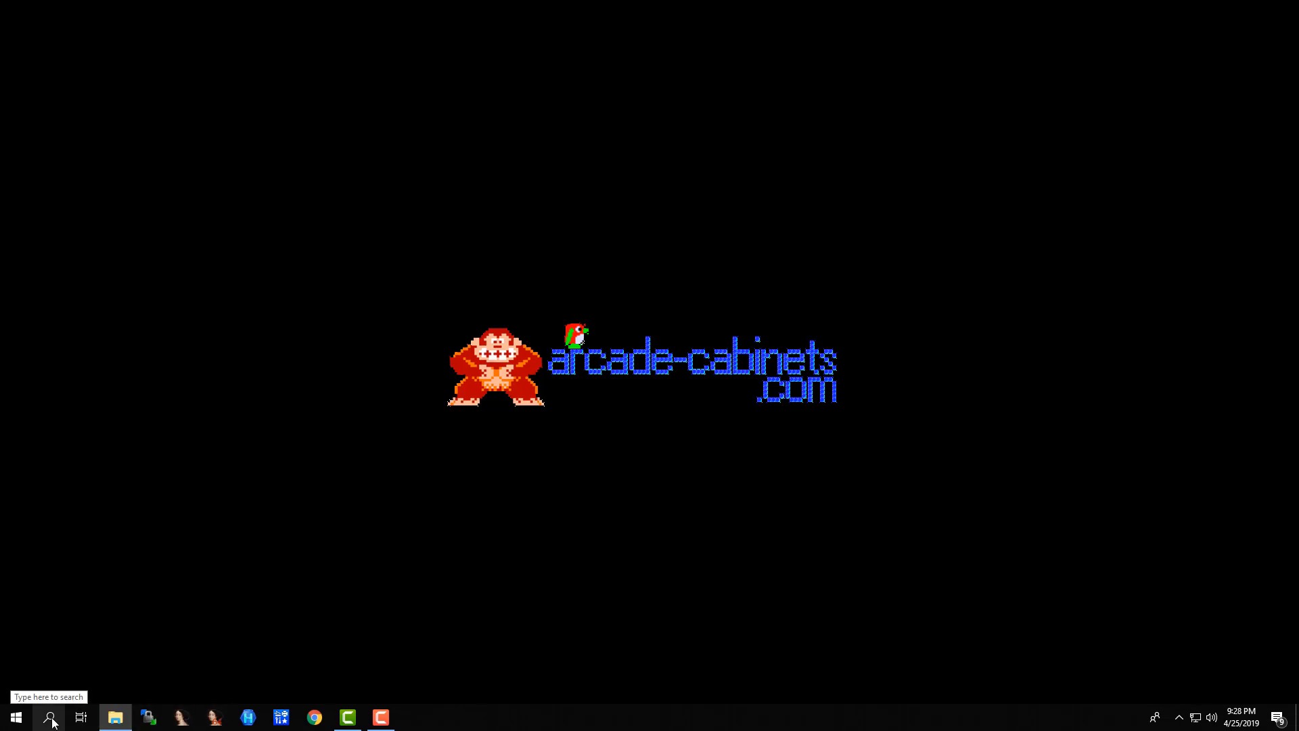
{"action": "mouse_move", "coordinate": [48, 717]}
{"action": "type", "text": "ghidraRun"}
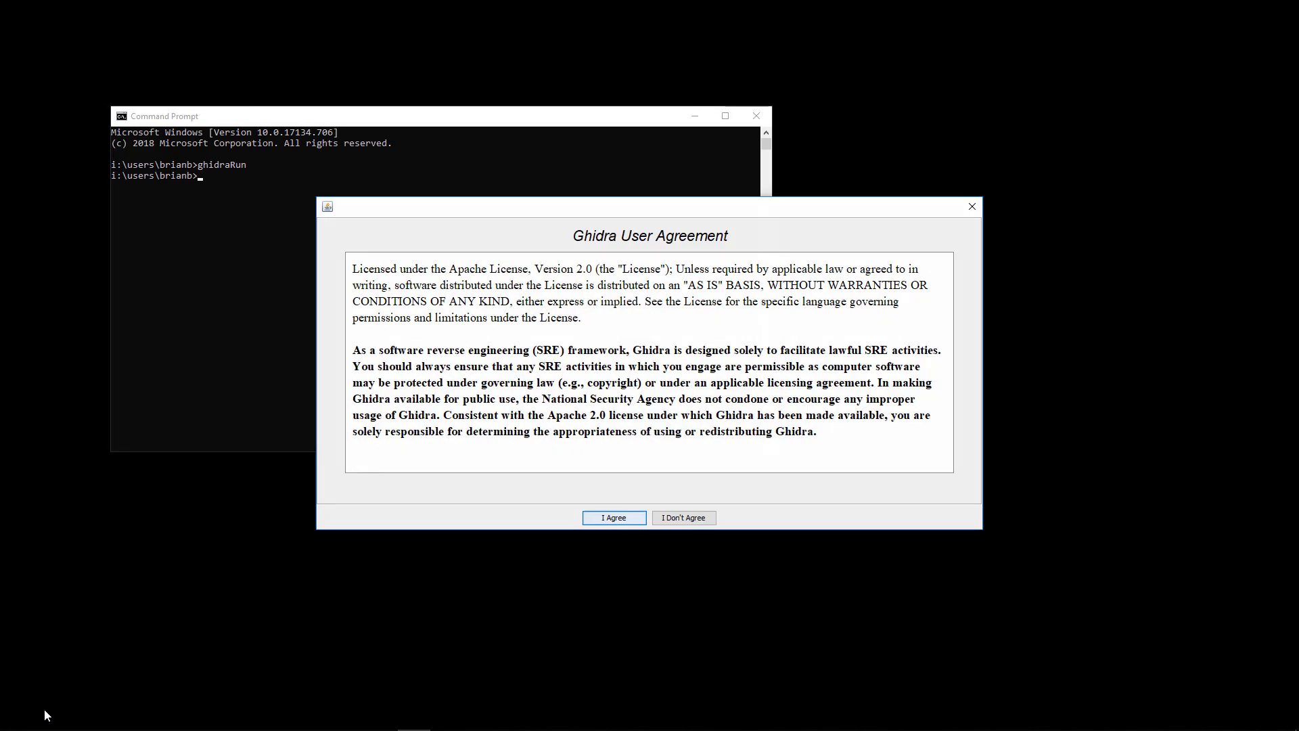
{"action": "mouse_move", "coordinate": [614, 517]}
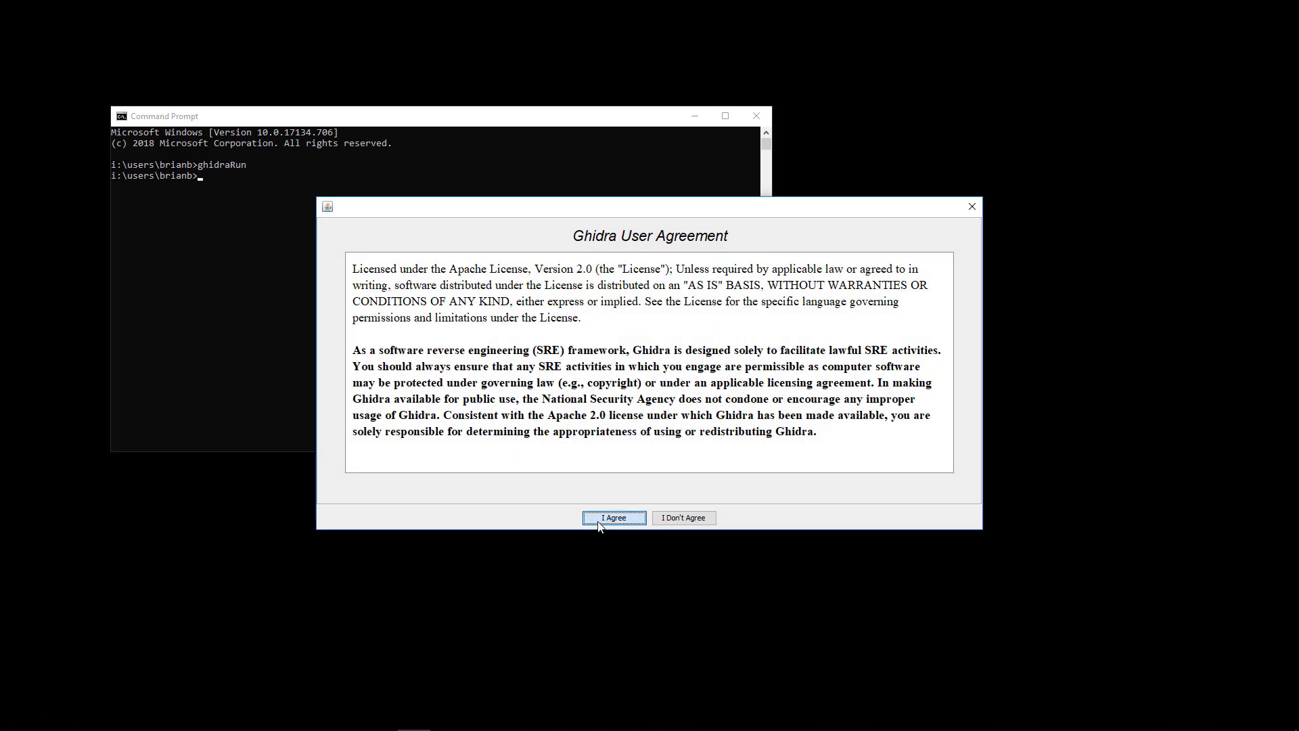
{"action": "left_click", "coordinate": [614, 517]}
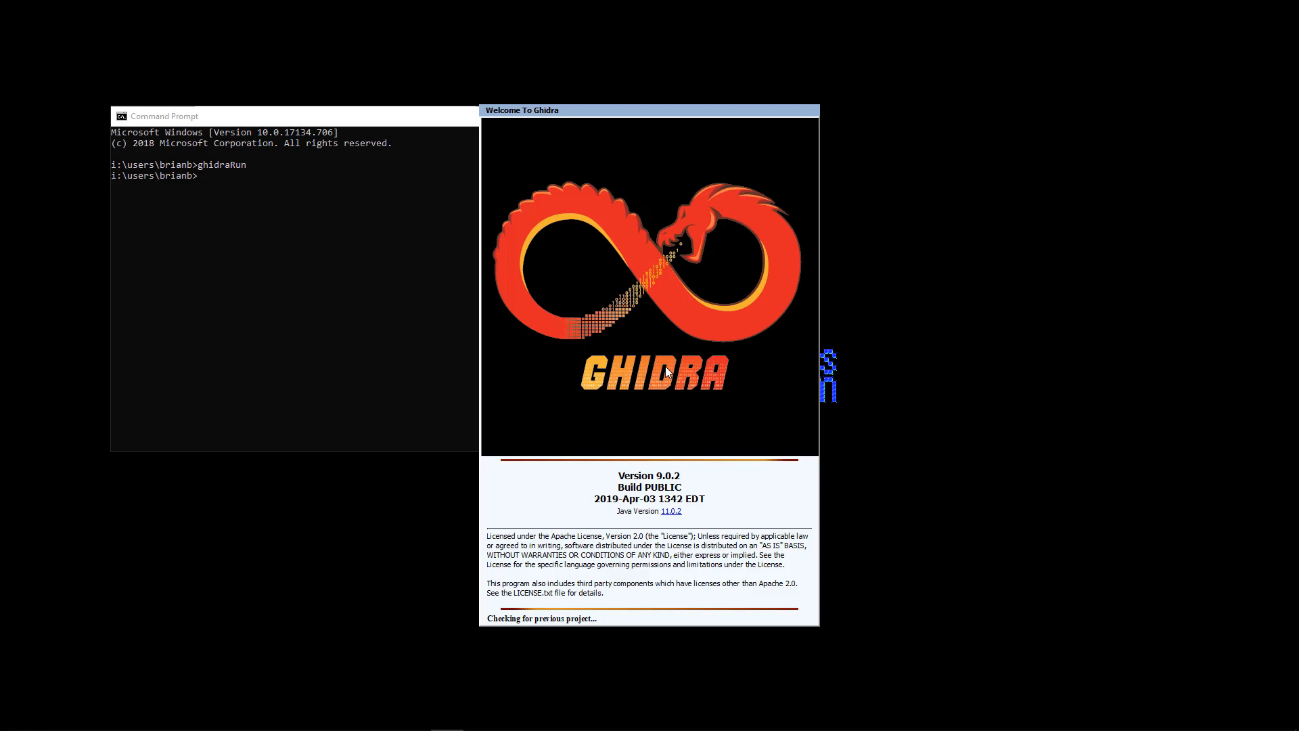